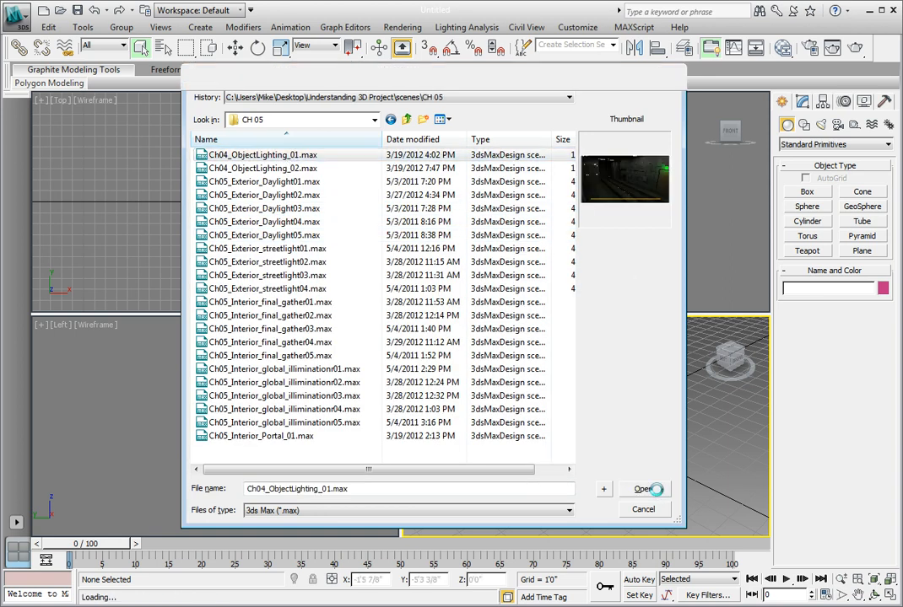
- Open Ch04_ObjectLighting_01.max from the CH 05 scenes folder
{"action": "left_click", "coordinate": [642, 489]}
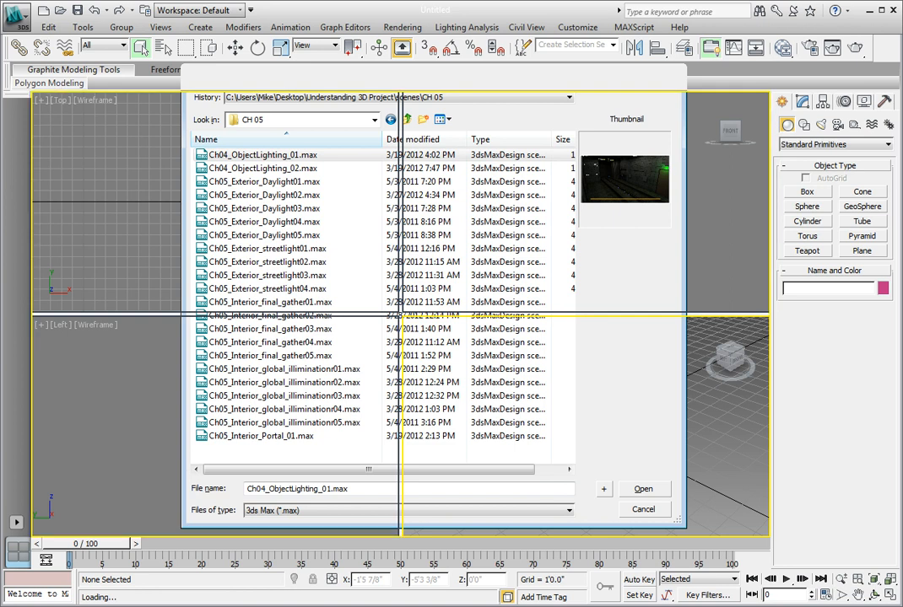
- Render the Camera01 view of the subway tunnel to check its current lighting
{"action": "left_click", "coordinate": [642, 489]}
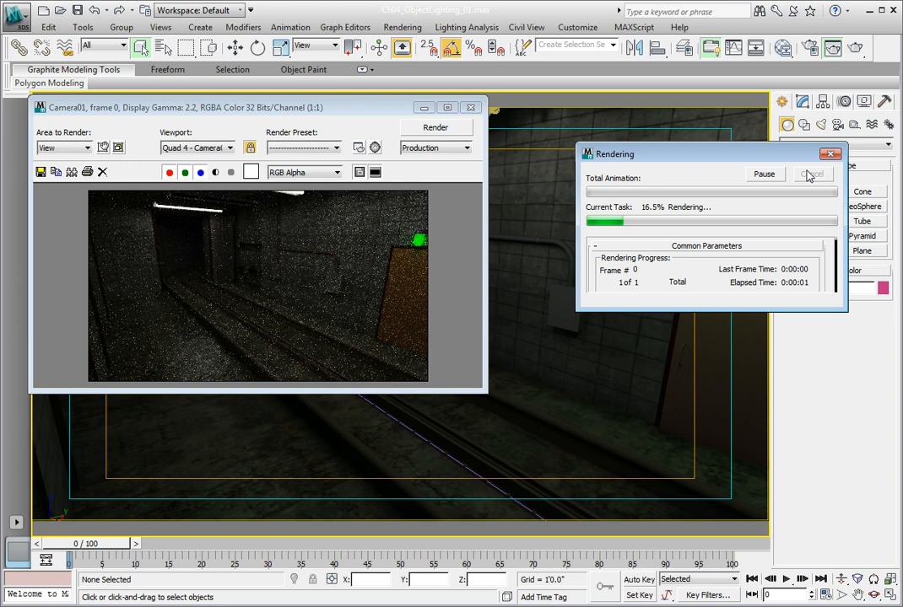
{"action": "left_click", "coordinate": [812, 174]}
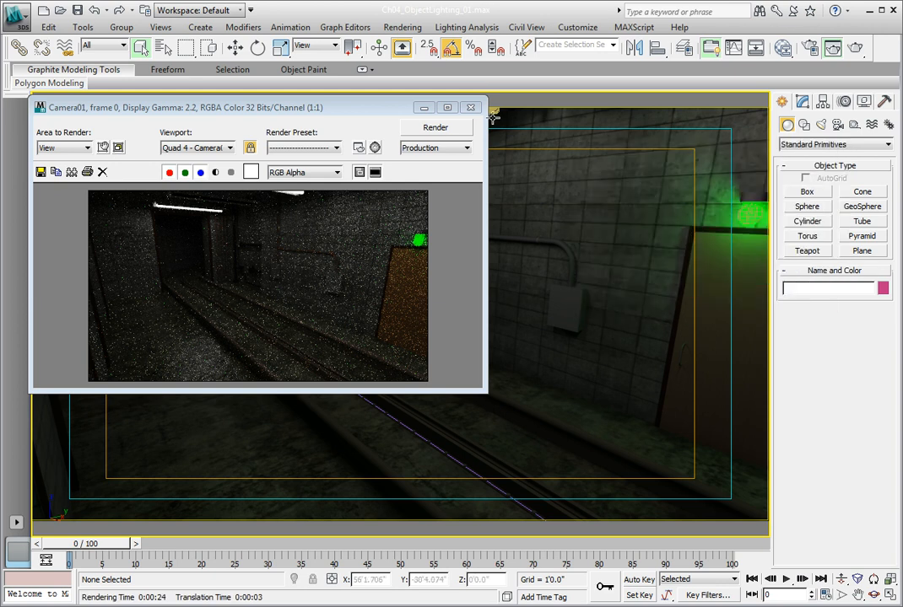
- Add the Neon Sign scene material to View1 of the Slate Material Editor as an instance
{"action": "left_click", "coordinate": [470, 107]}
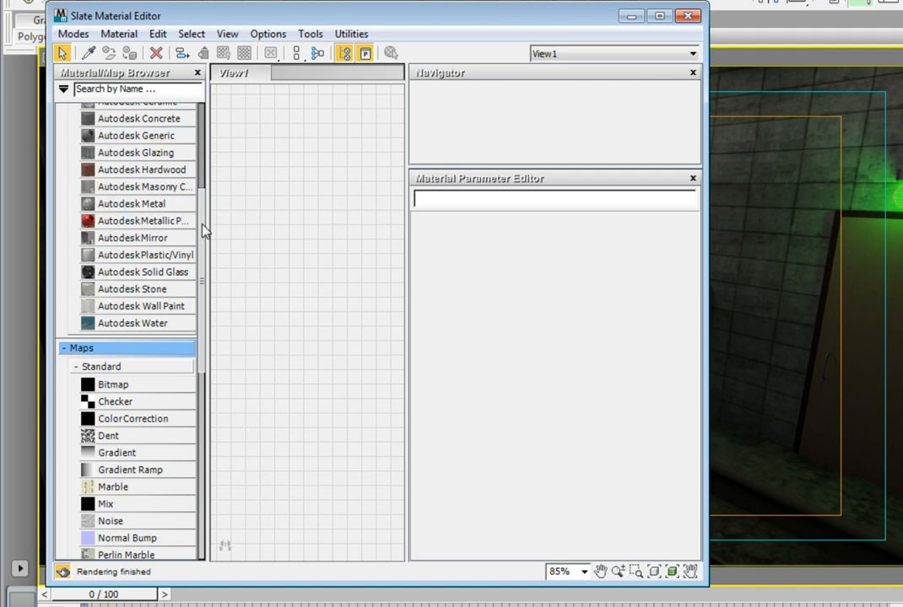
{"action": "scroll", "scroll_direction": "down", "scroll_amount": 3}
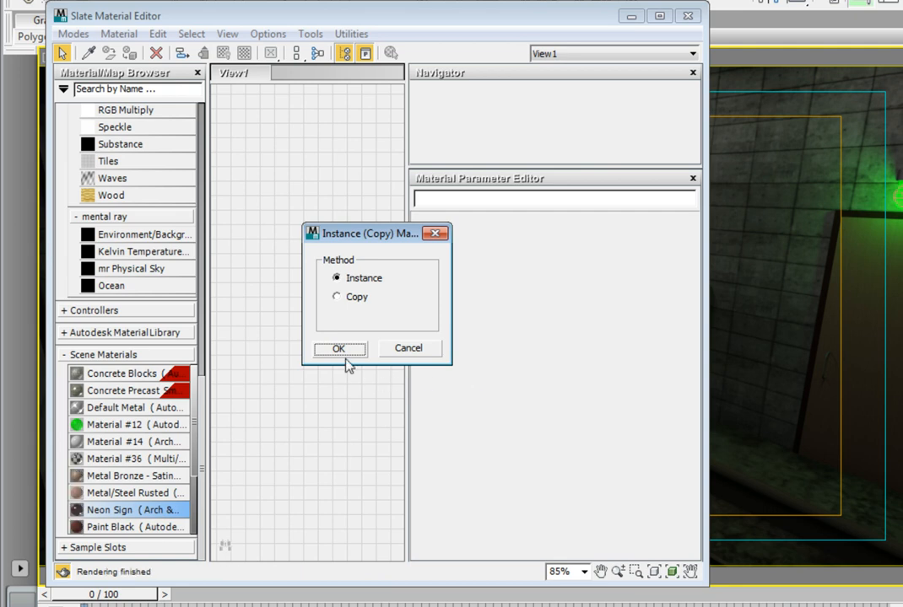
{"action": "left_click", "coordinate": [339, 348]}
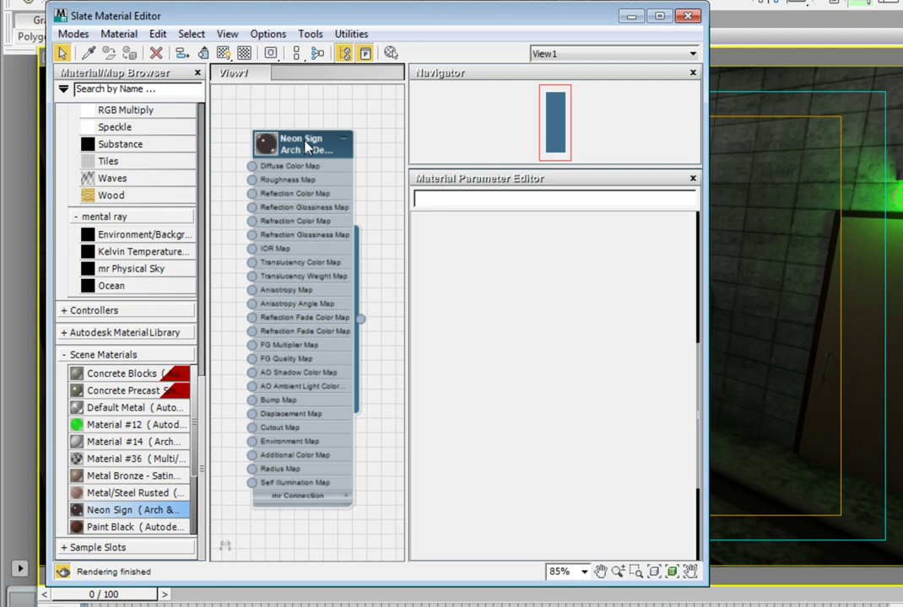
- Enable Self Illumination (Glow) in the Neon Sign material's settings
{"action": "left_click", "coordinate": [301, 143]}
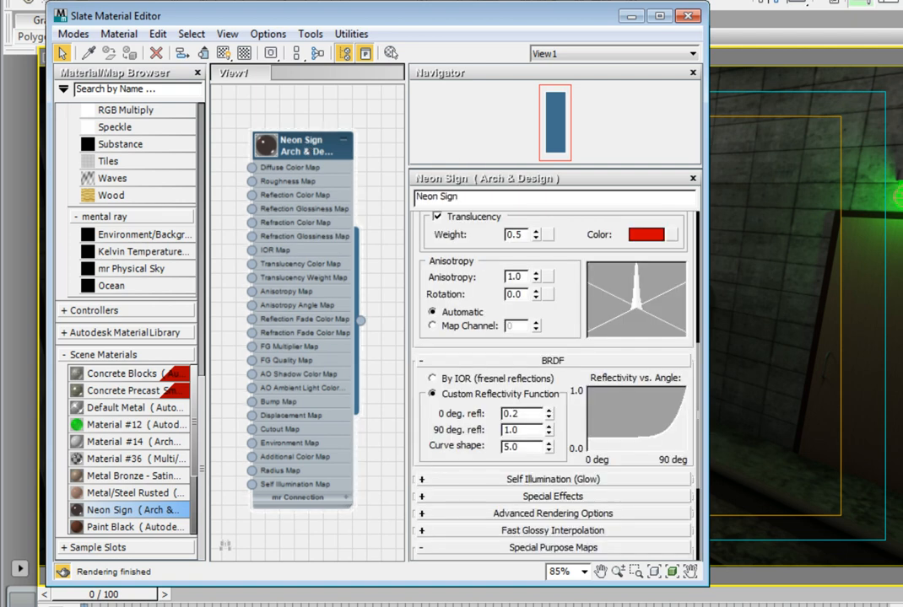
{"action": "mouse_move", "coordinate": [772, 303]}
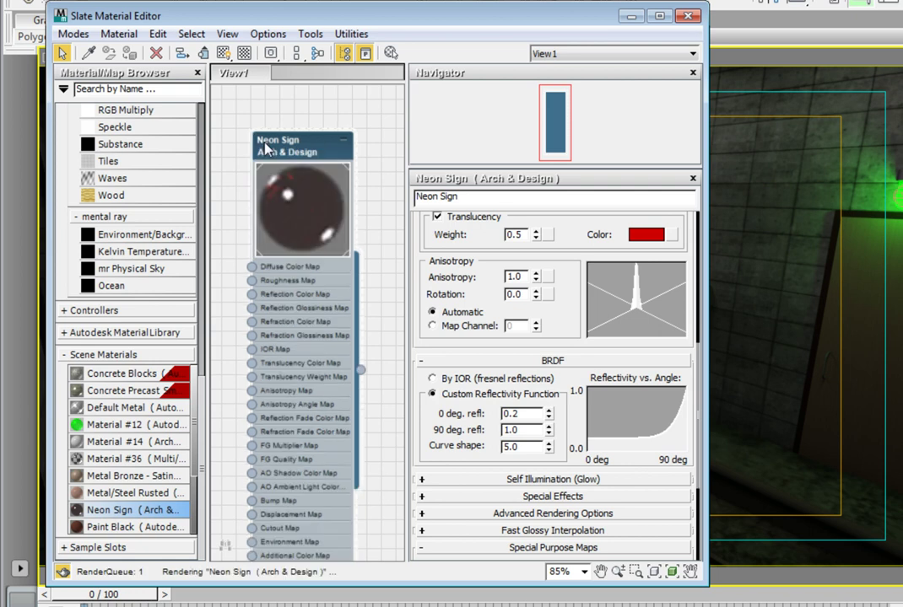
{"action": "mouse_move", "coordinate": [291, 184]}
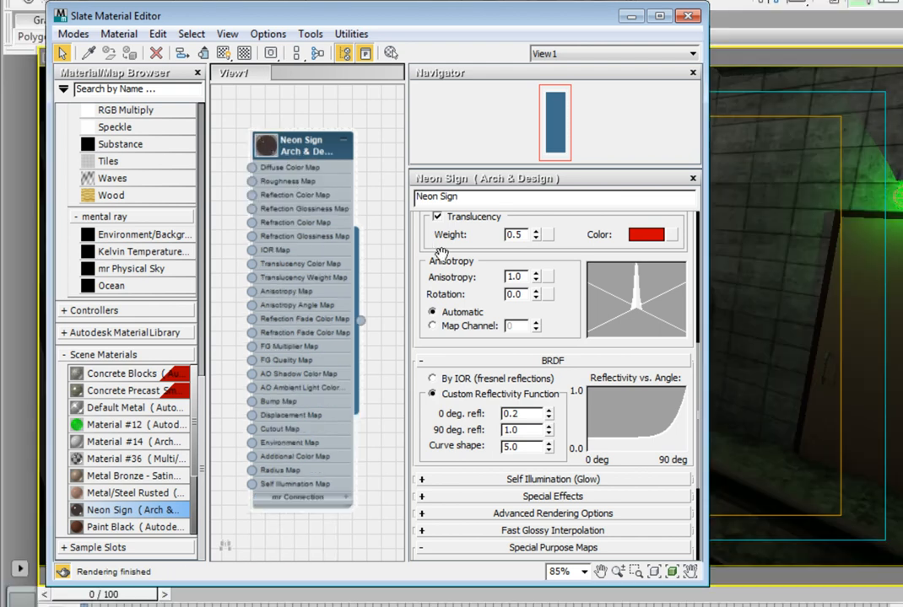
{"action": "mouse_move", "coordinate": [439, 253]}
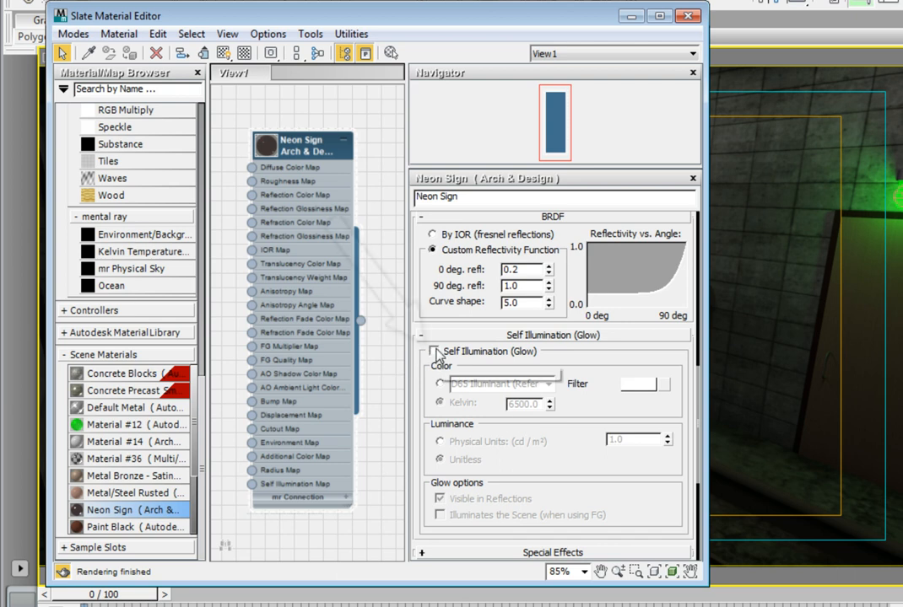
{"action": "left_click", "coordinate": [434, 352]}
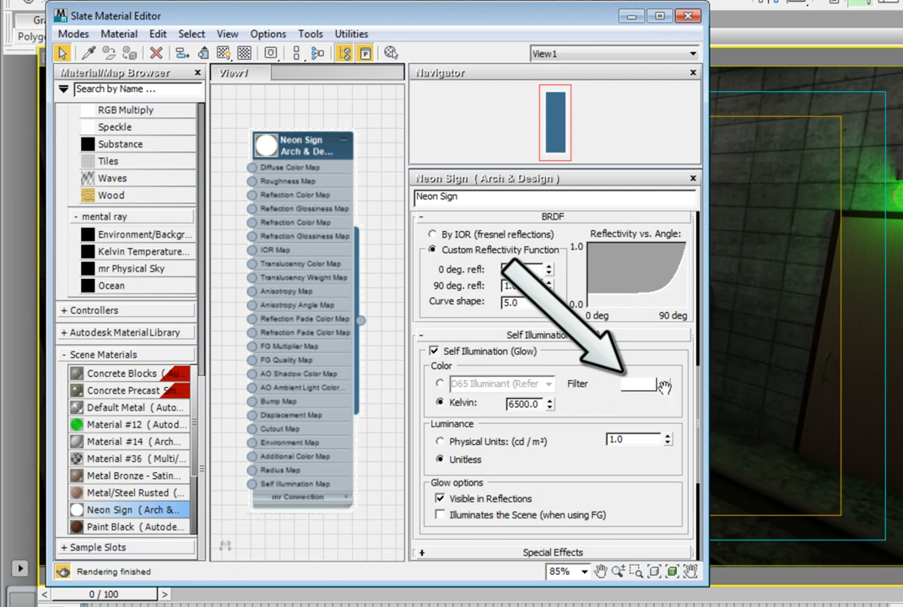
- Set the Neon Sign glow to red at 4750 physical units luminance
{"action": "left_click", "coordinate": [630, 384]}
{"action": "type", "text": "4750"}
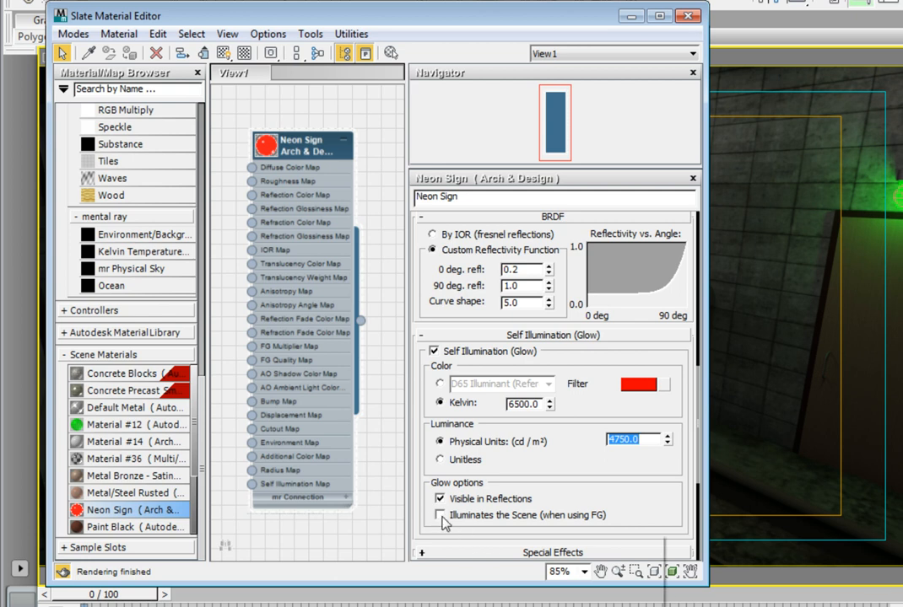
- Enable Illuminates the Scene (when using FG) and re-render the camera view
{"action": "left_click", "coordinate": [438, 515]}
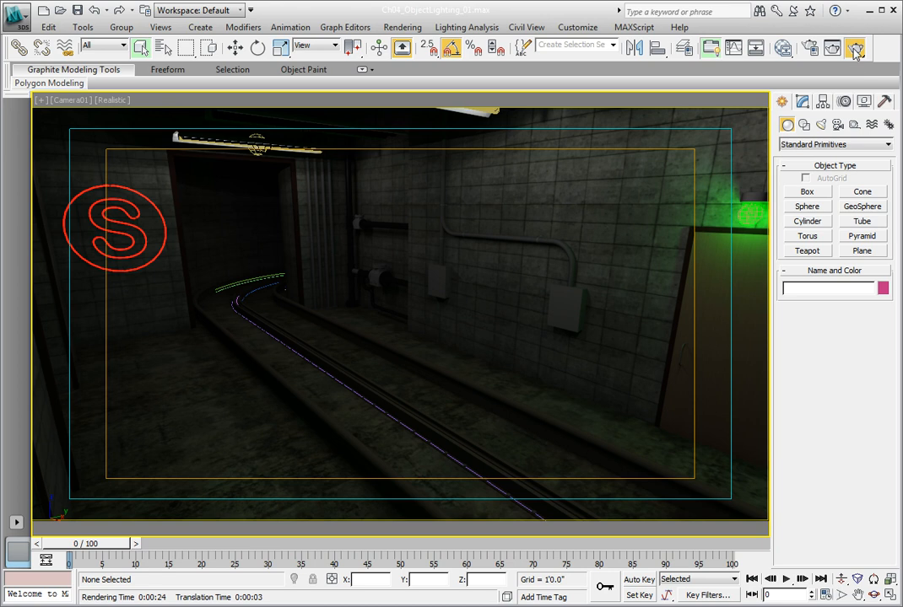
{"action": "left_click", "coordinate": [851, 53]}
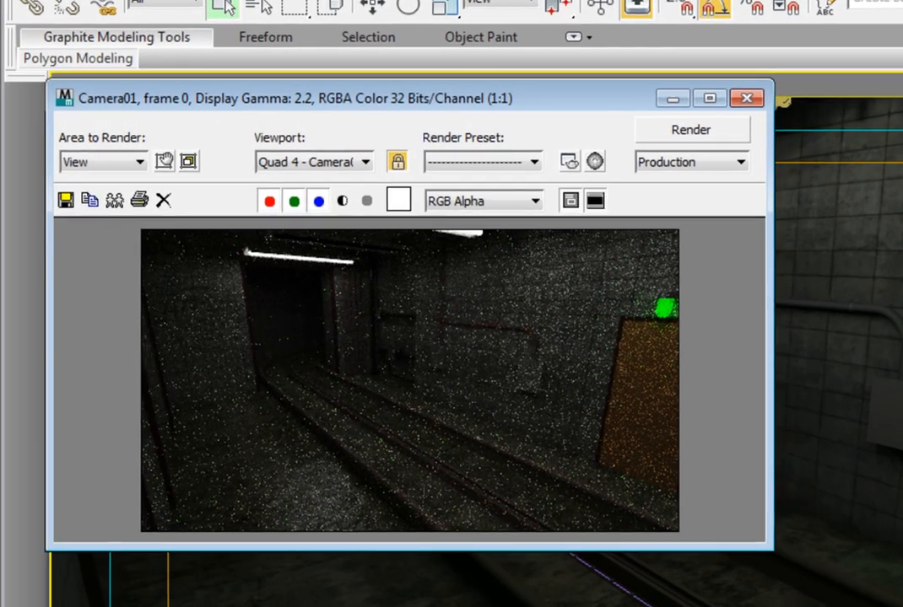